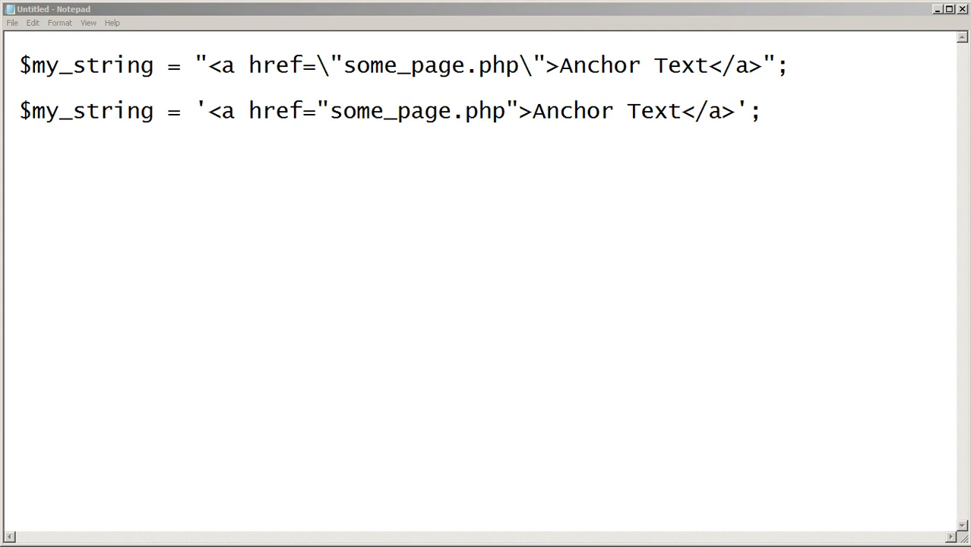
mouse_move(902, 397)
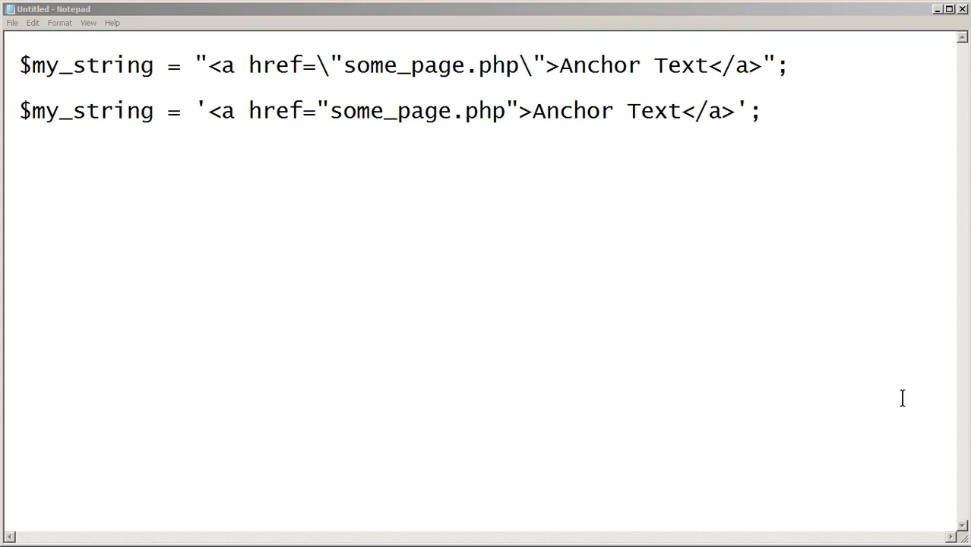
mouse_move(189, 76)
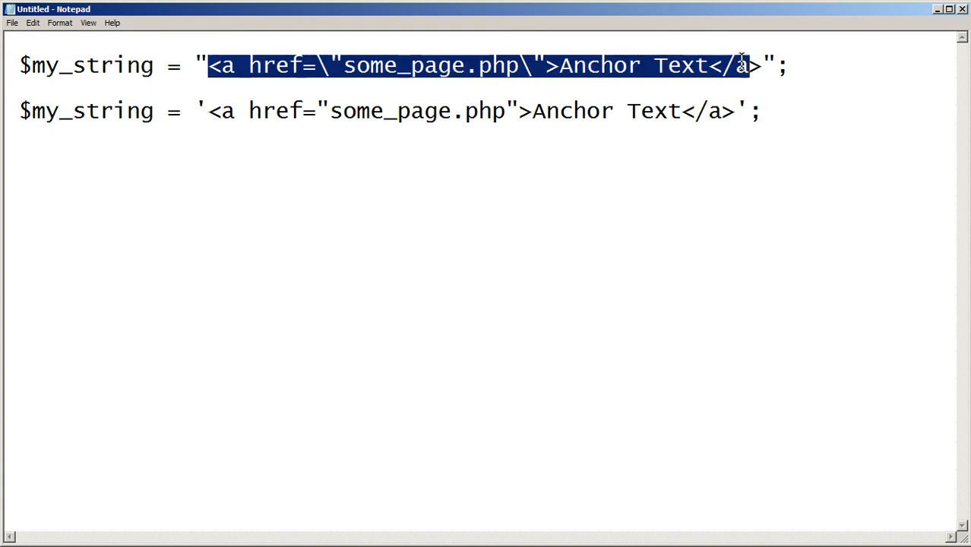
click(366, 65)
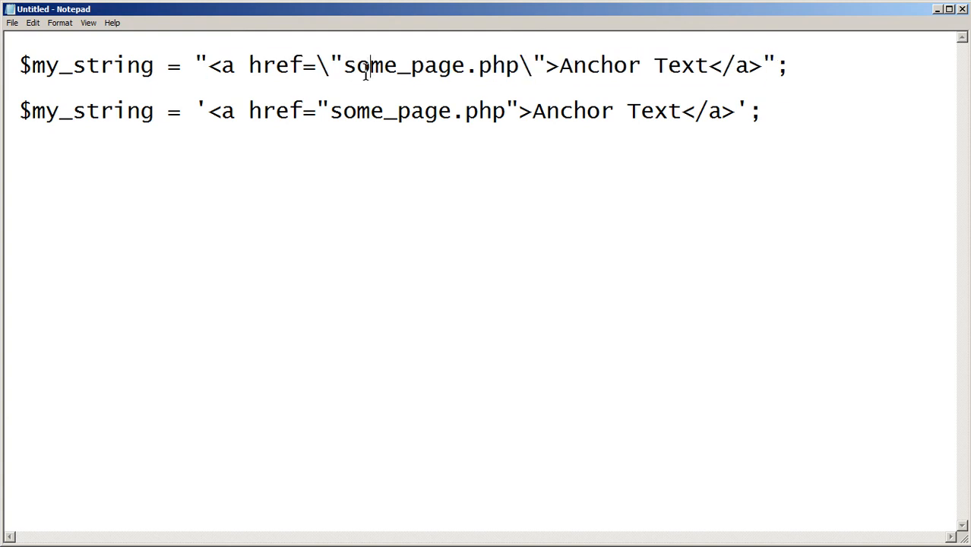
double_click(340, 64)
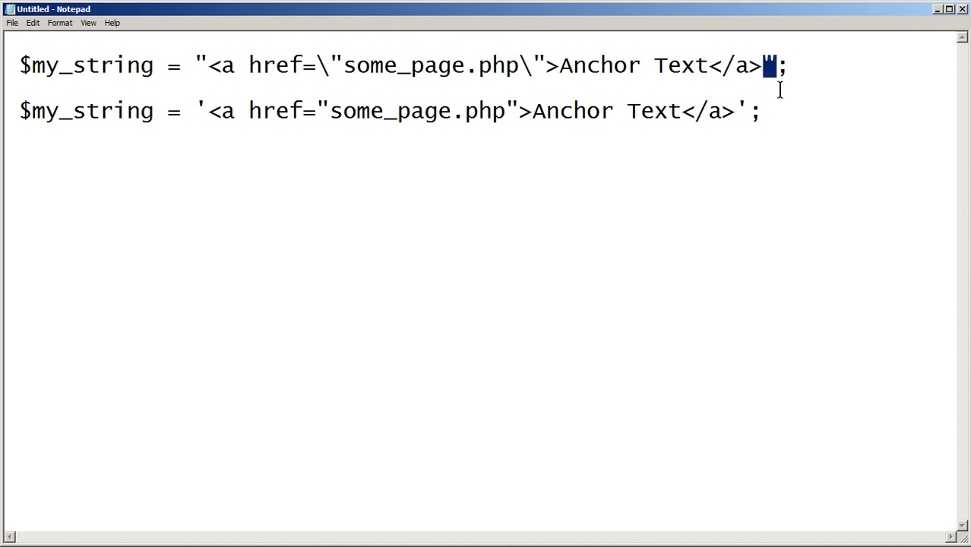
mouse_move(601, 90)
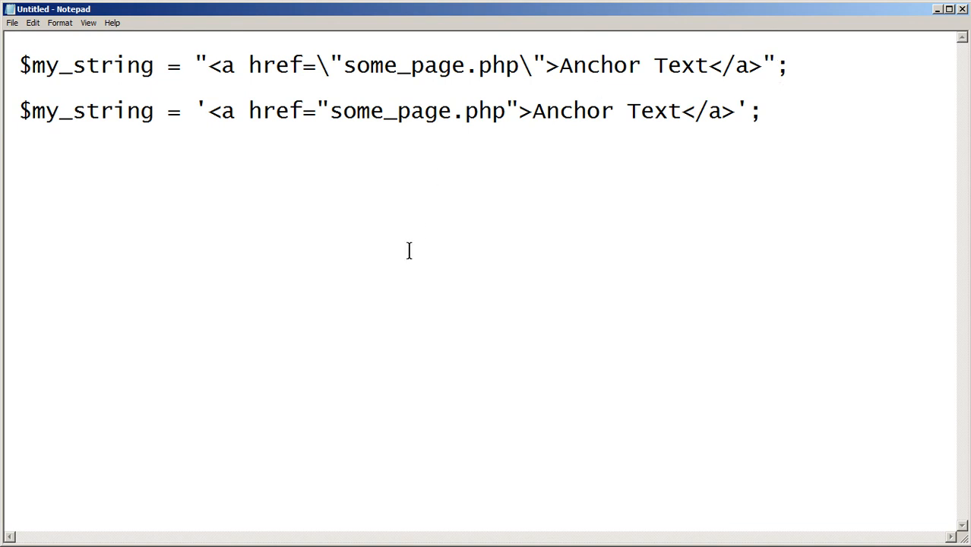
mouse_move(342, 59)
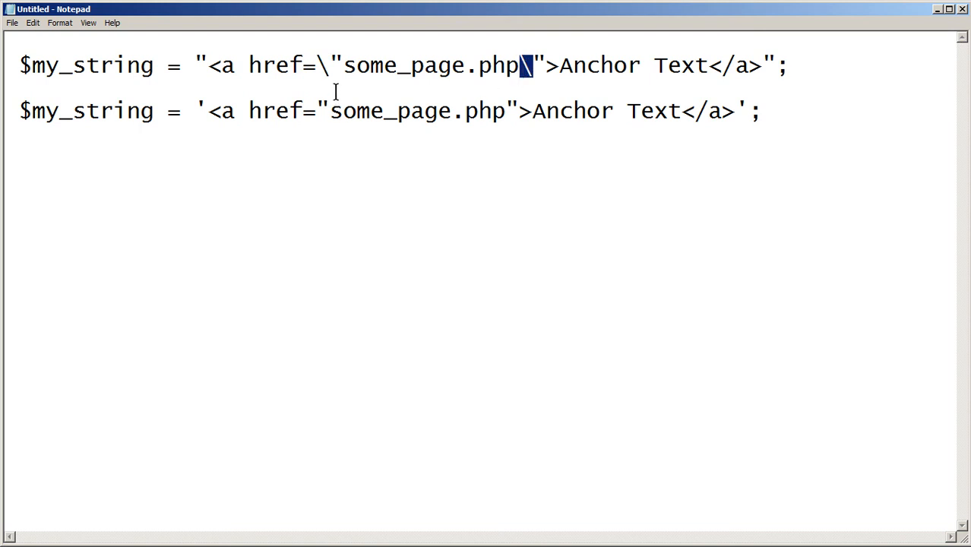
mouse_move(610, 68)
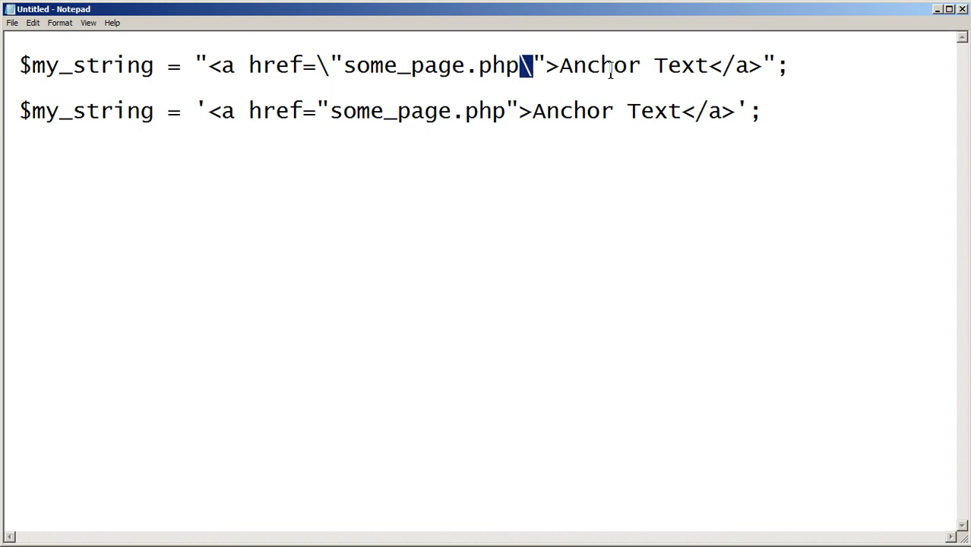
text(\)
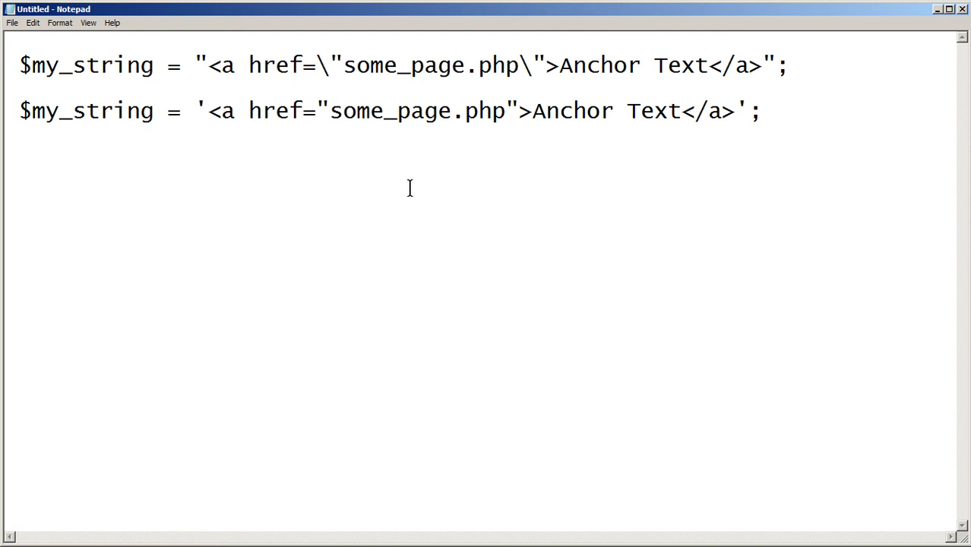
mouse_move(213, 179)
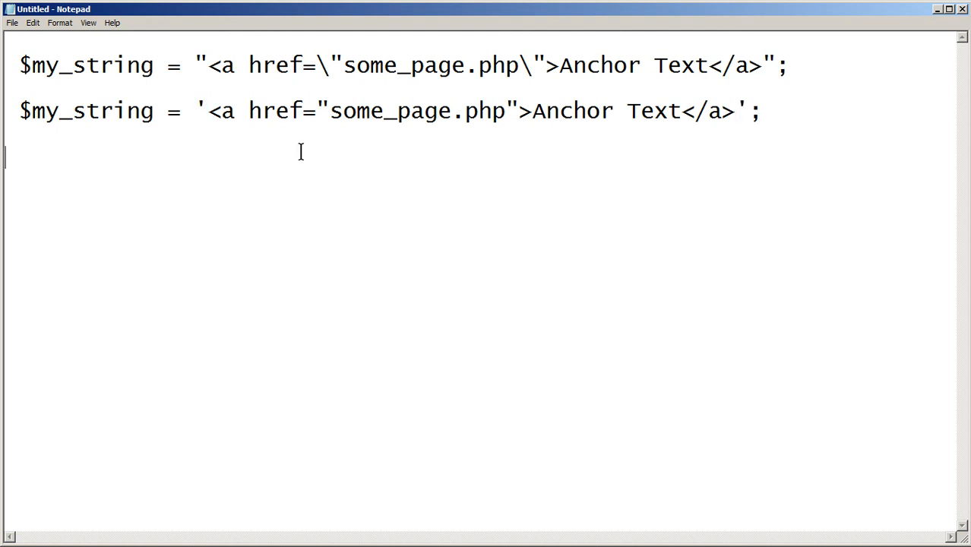
mouse_move(207, 111)
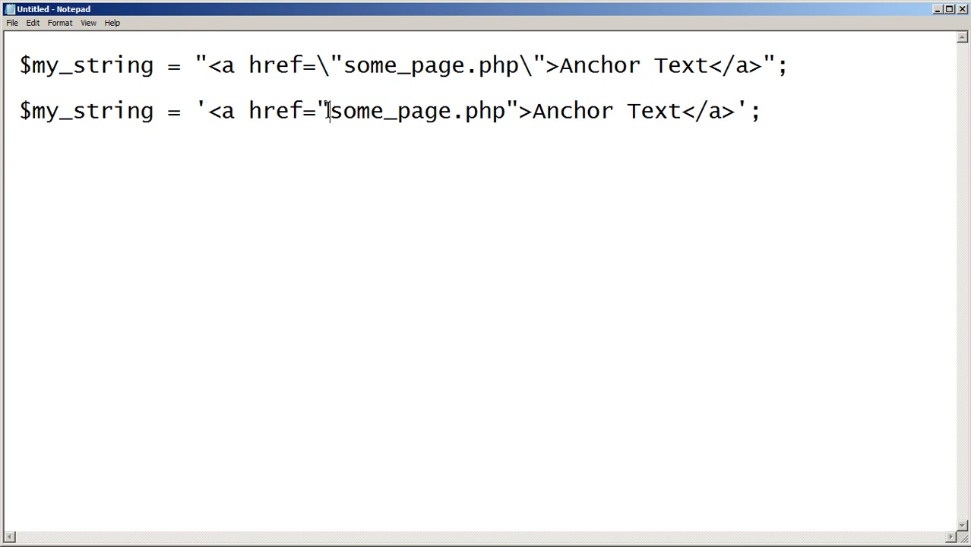
double_click(324, 111)
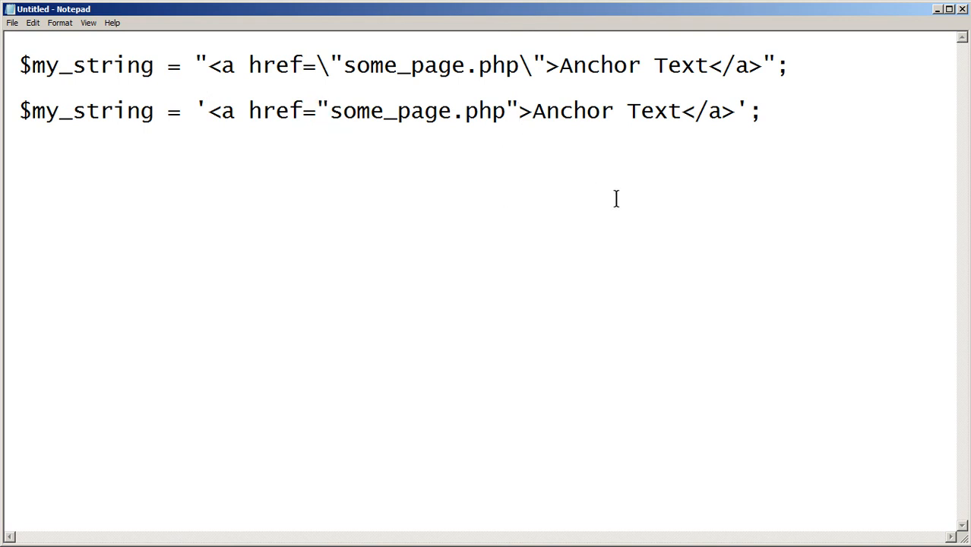
click(521, 111)
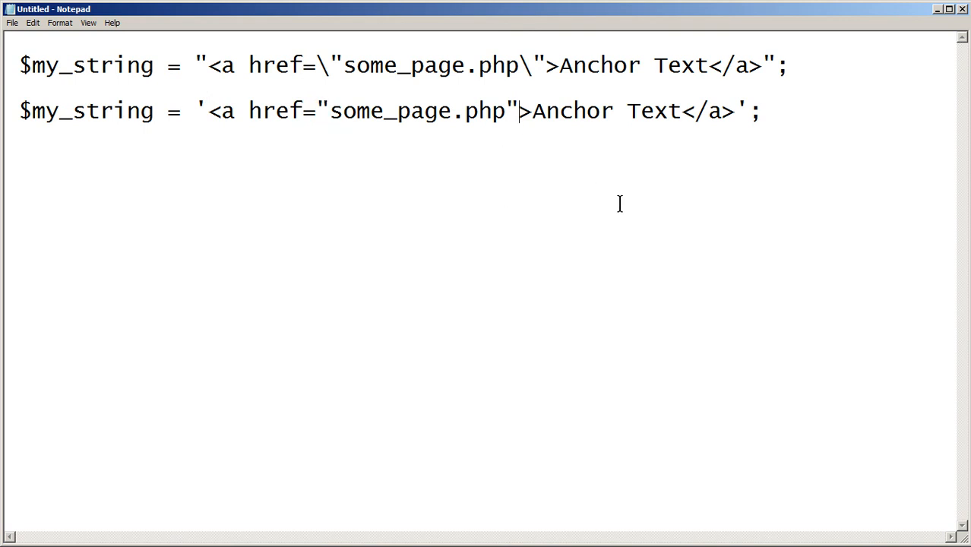
mouse_move(465, 182)
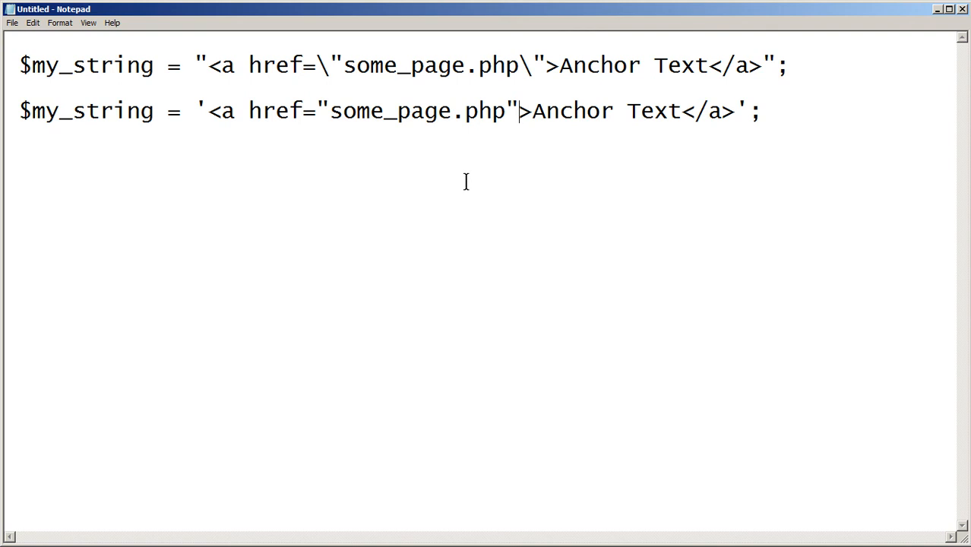
mouse_move(804, 131)
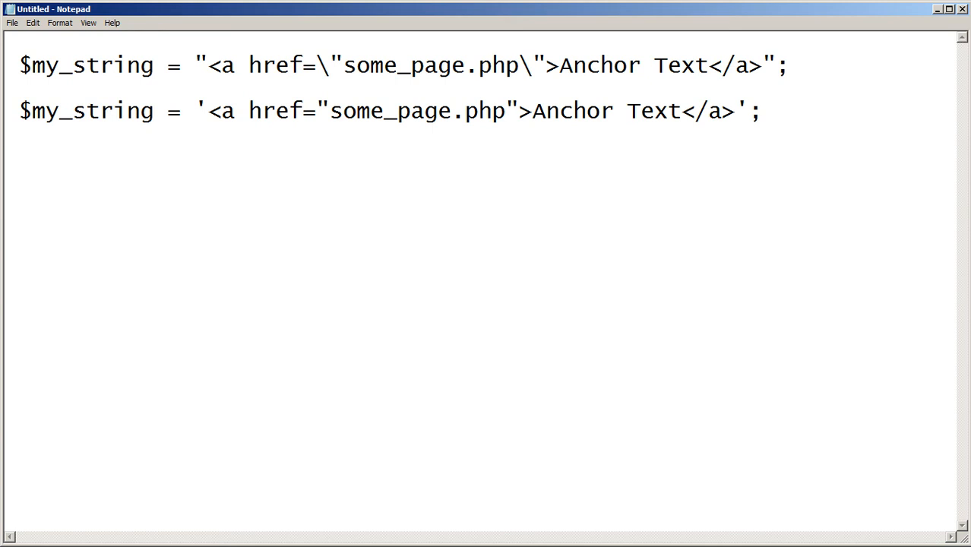
click(8, 156)
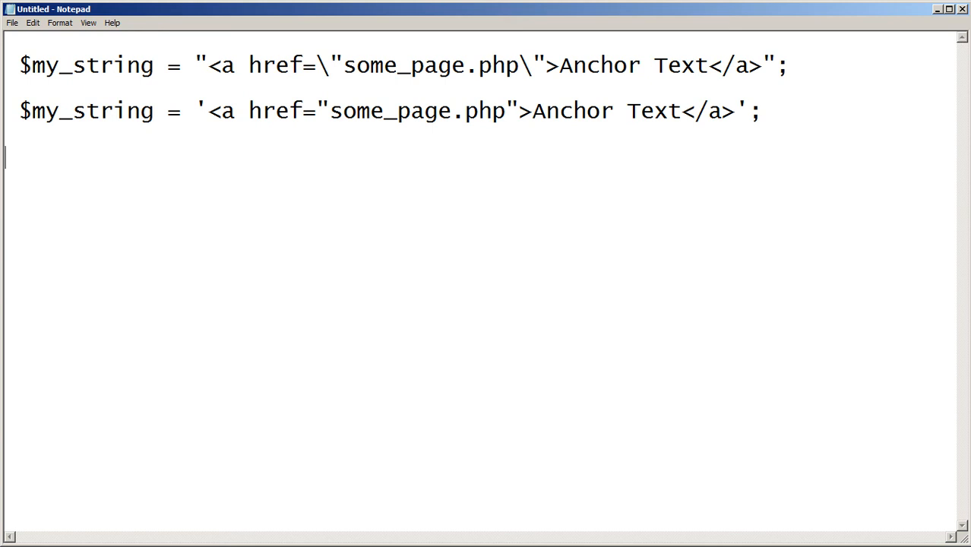